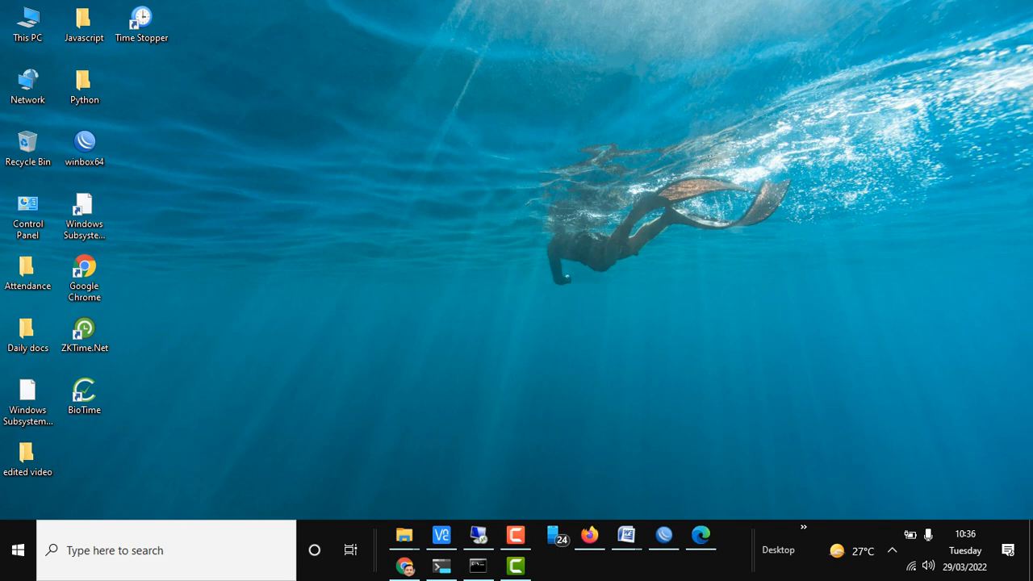
# Search the Start menu for 'vlc' to launch VLC media player
pyautogui.click(17, 550)
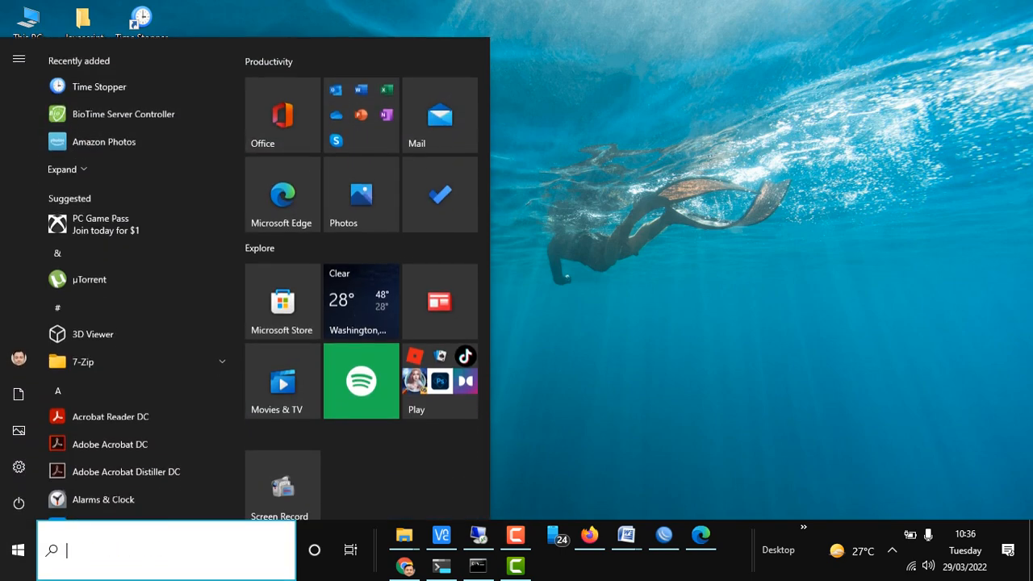
pyautogui.write('vlc')
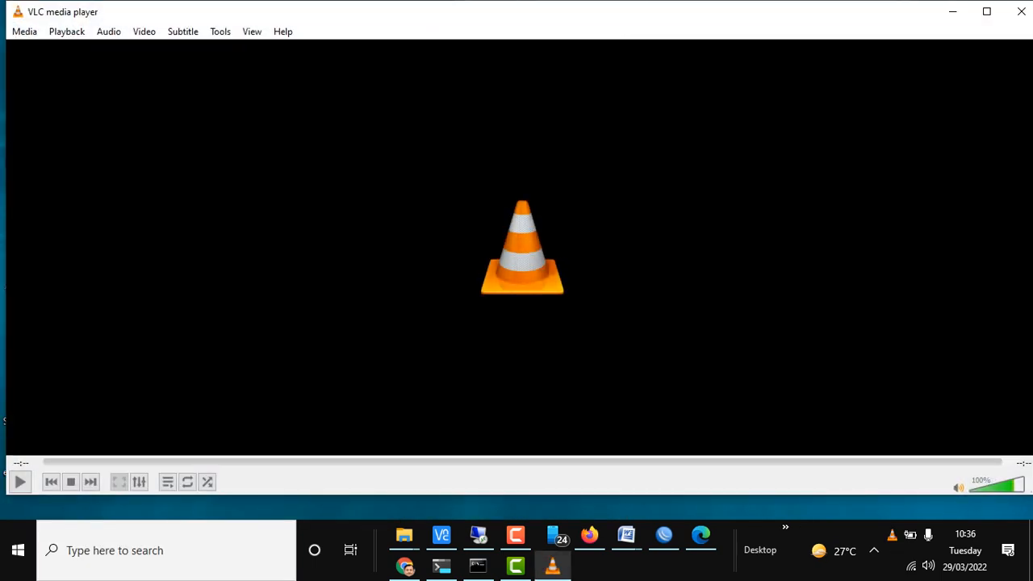
# Add Rec 24-03-2022(3).trec to Convert/Save, showing All Files to find it
pyautogui.click(25, 30)
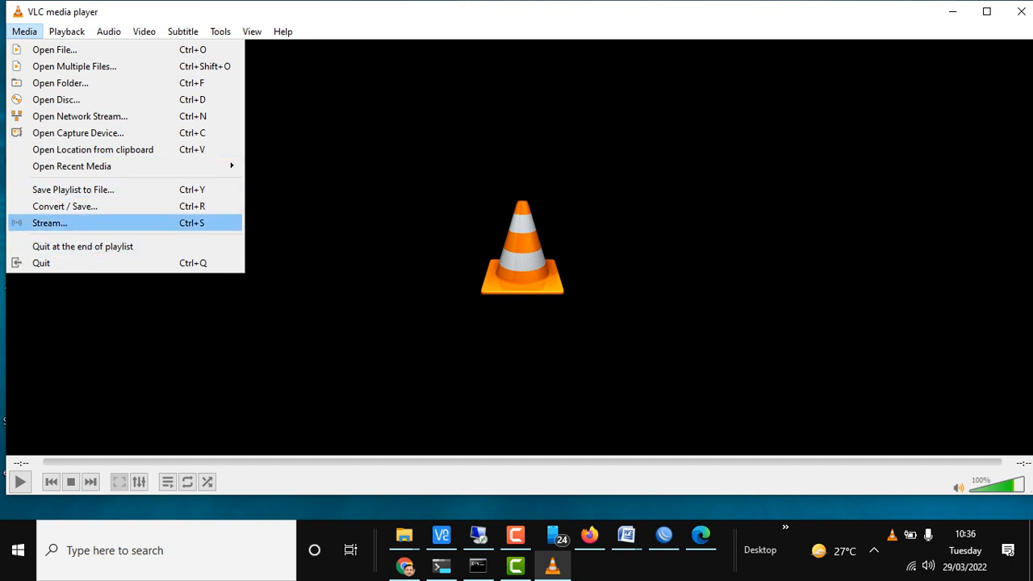
pyautogui.click(65, 205)
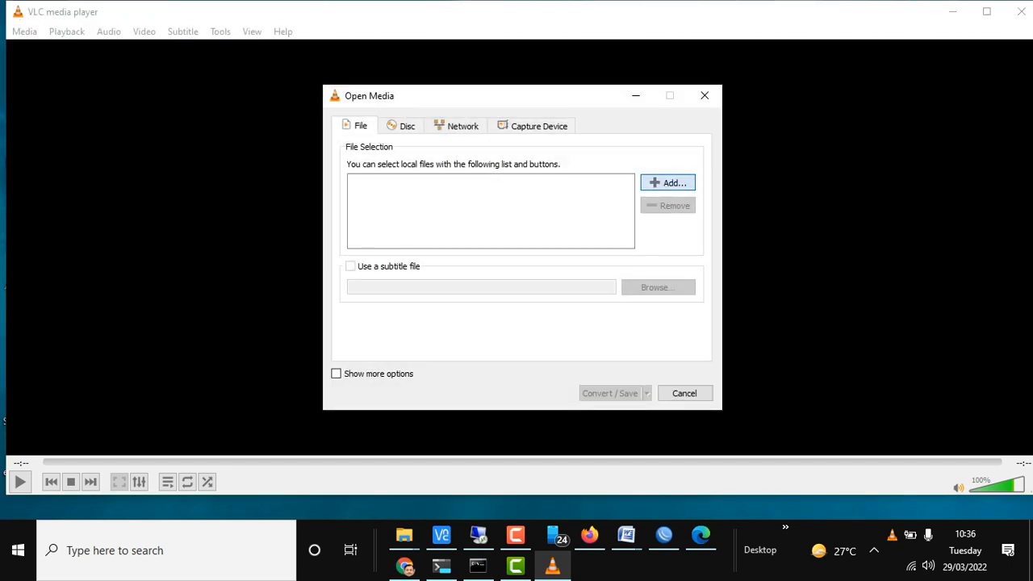
pyautogui.click(668, 183)
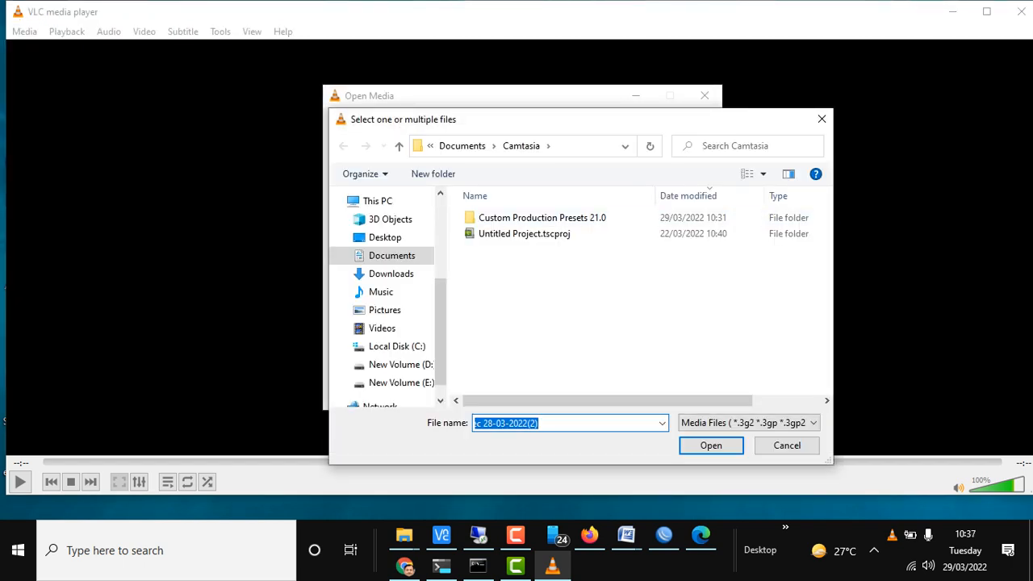
pyautogui.click(811, 422)
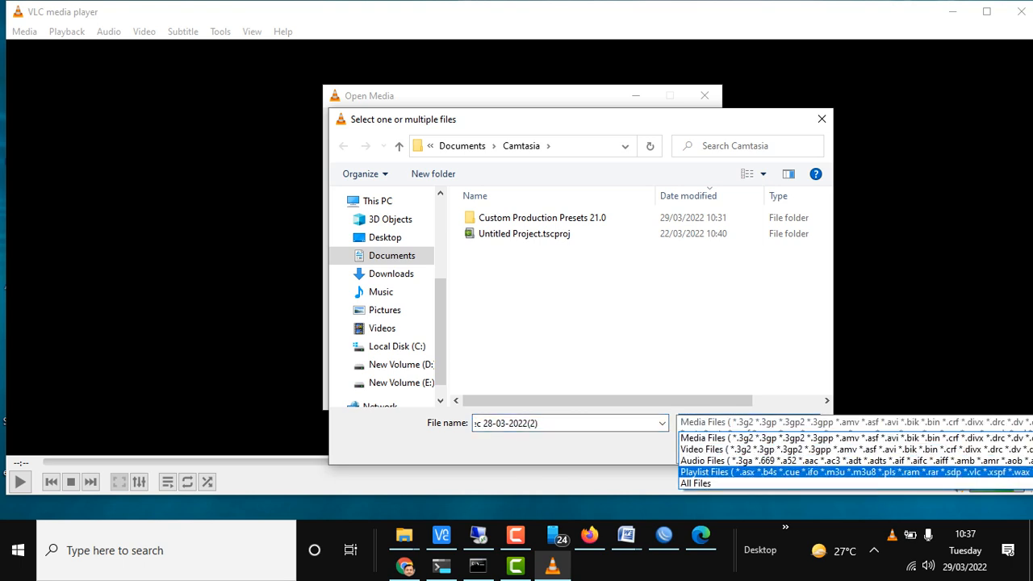
pyautogui.click(695, 482)
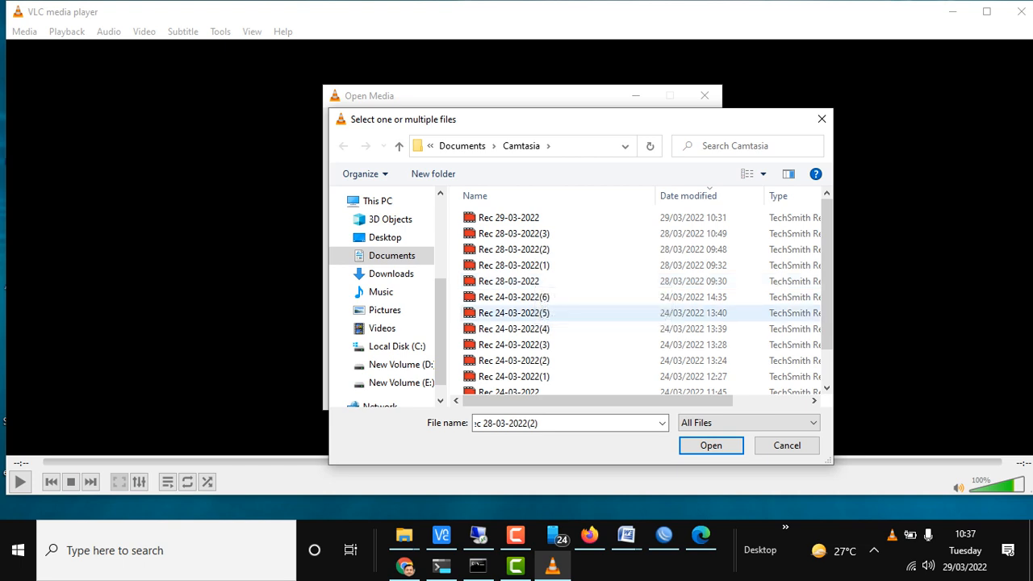
pyautogui.click(514, 345)
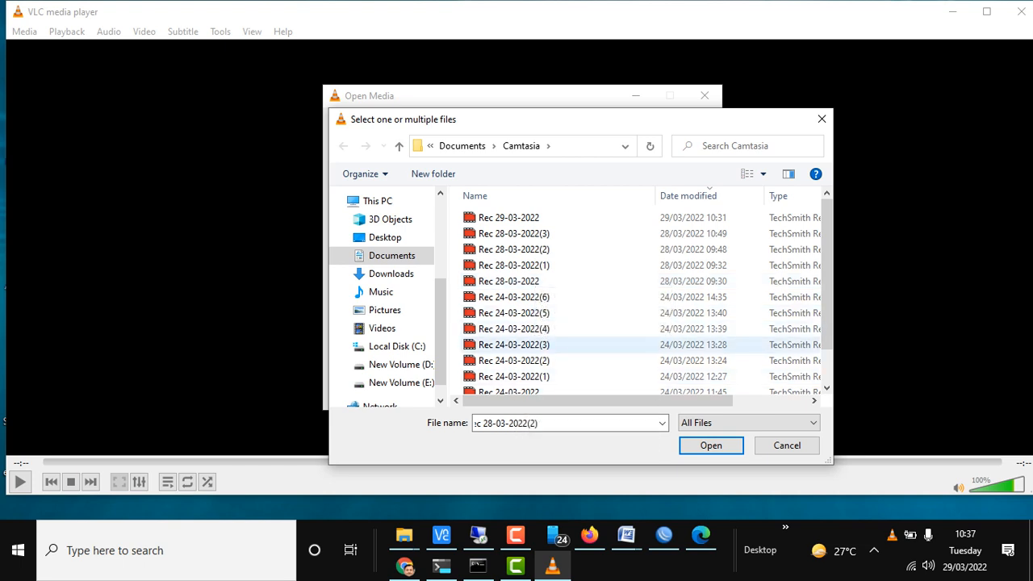
pyautogui.moveTo(514, 344)
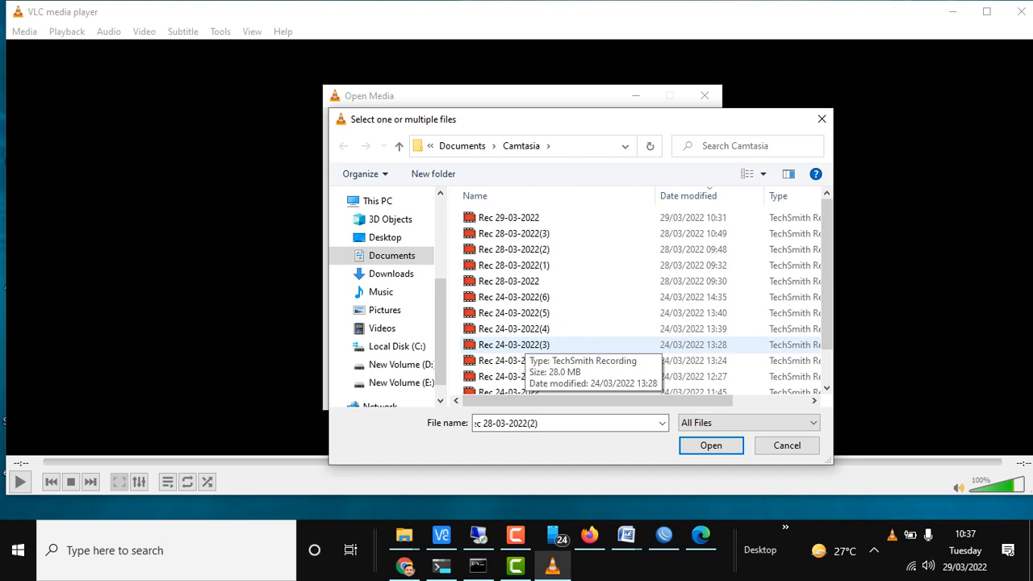
pyautogui.click(709, 444)
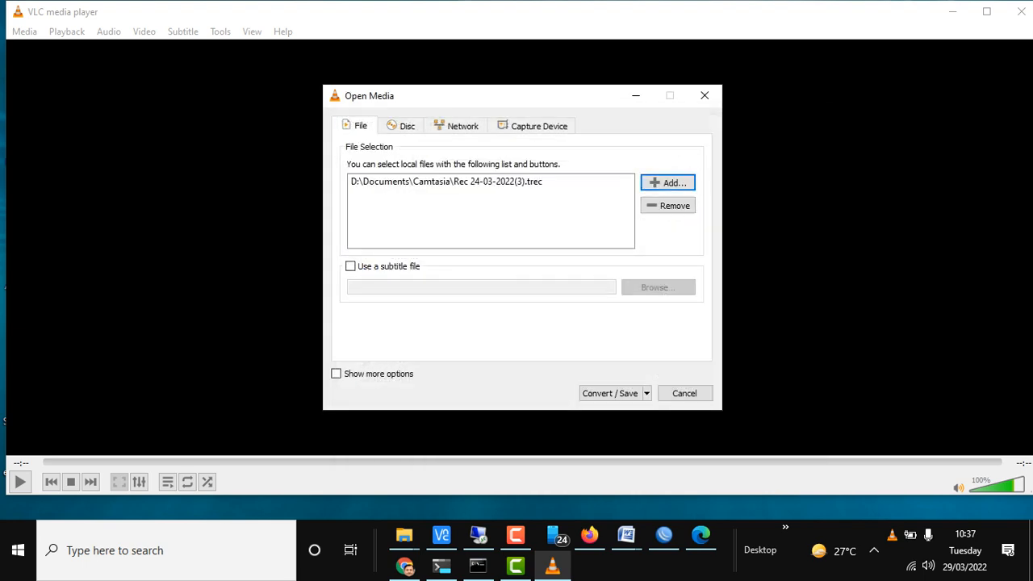
# Choose the Video - H.264 + MP3 (MP4) conversion profile and browse for a destination
pyautogui.click(609, 393)
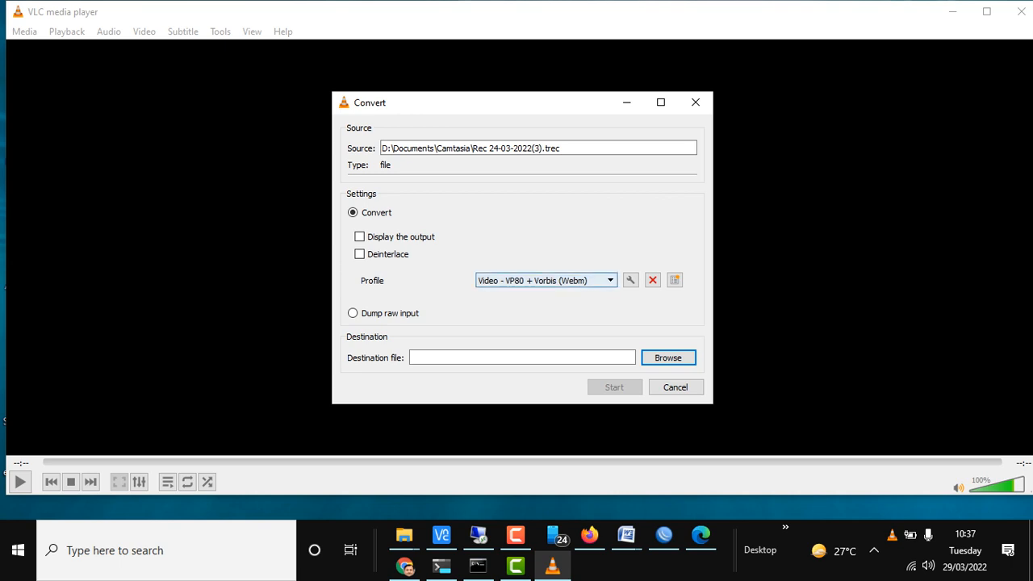
pyautogui.click(610, 280)
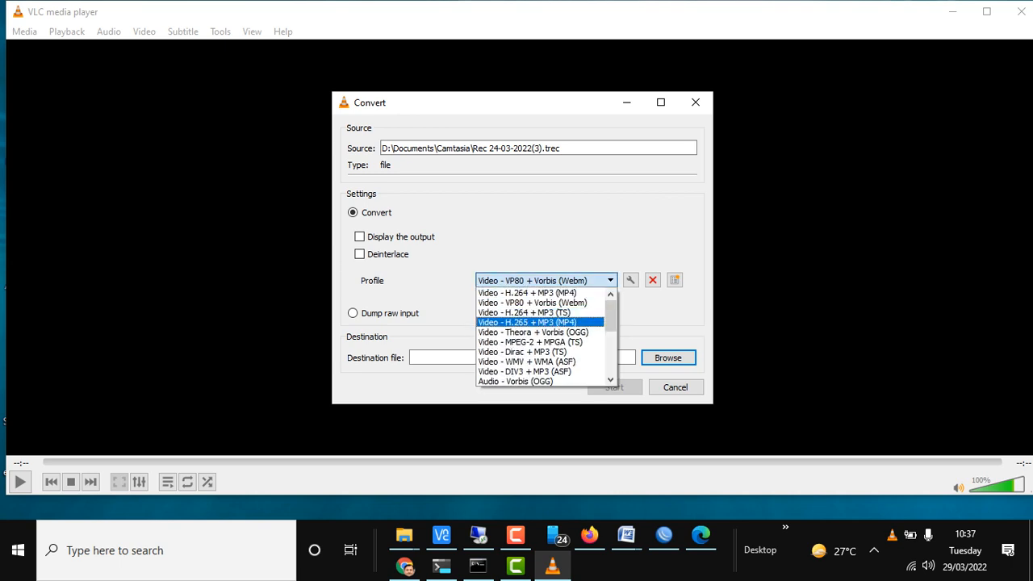
pyautogui.click(515, 381)
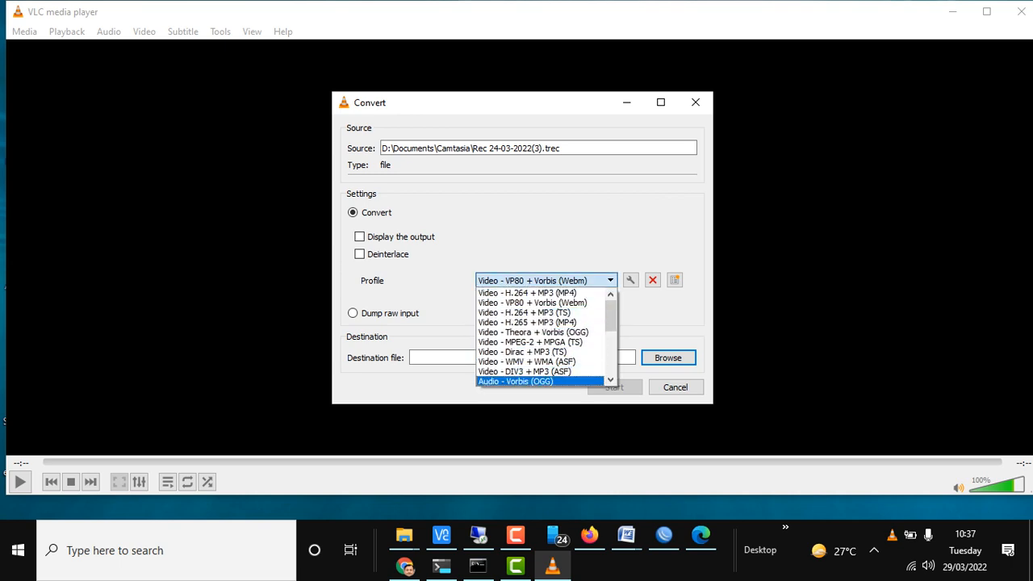
pyautogui.click(526, 292)
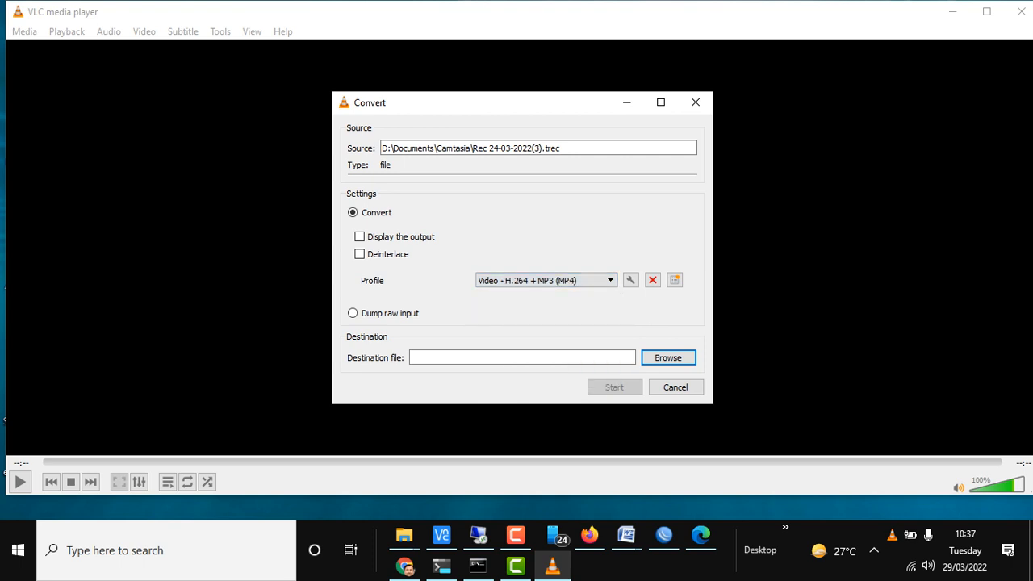
pyautogui.click(668, 357)
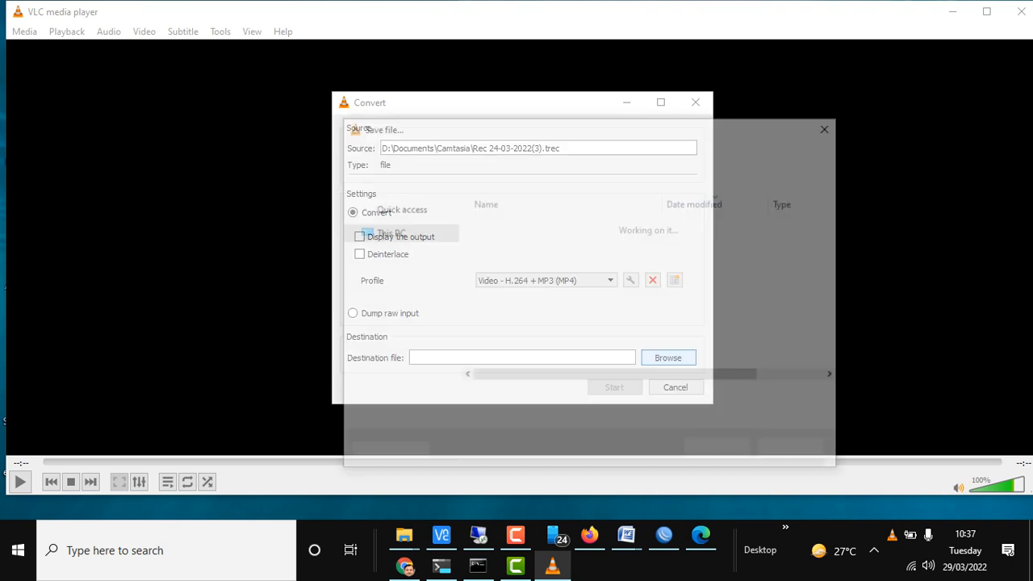
# Save the output as 'testmp4' and start the conversion
pyautogui.click(668, 358)
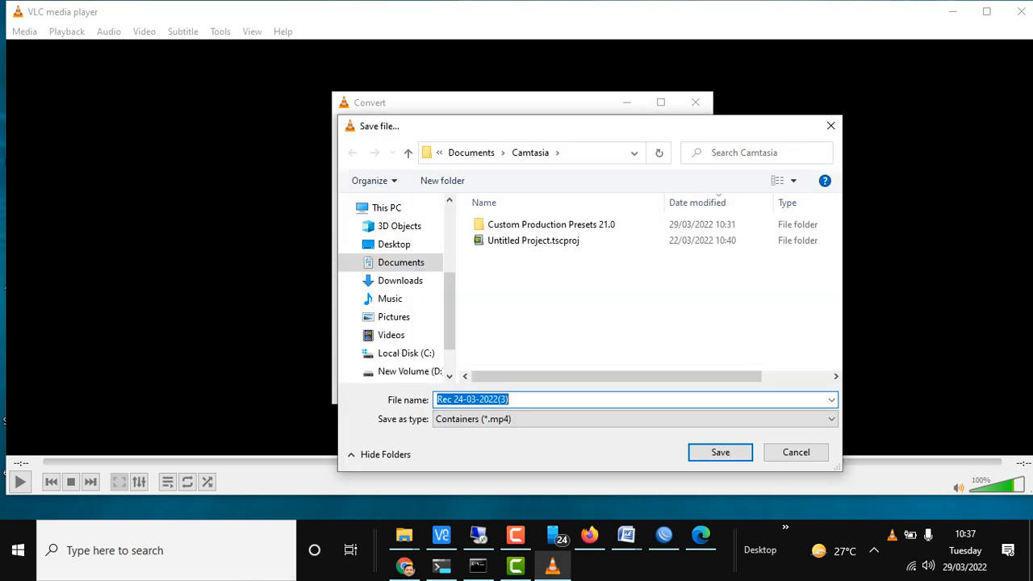
pyautogui.write('tee')
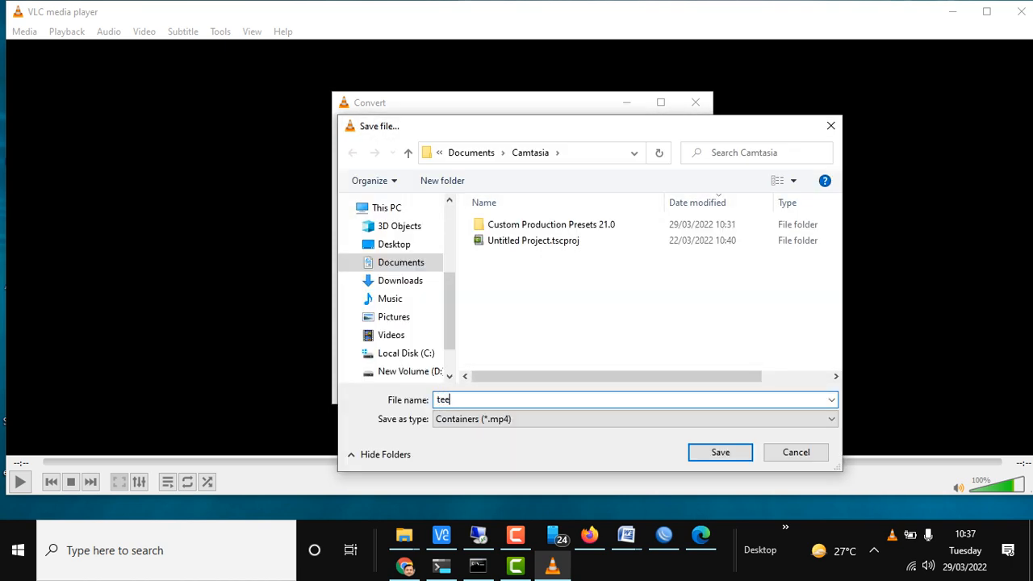
pyautogui.write('stmp4')
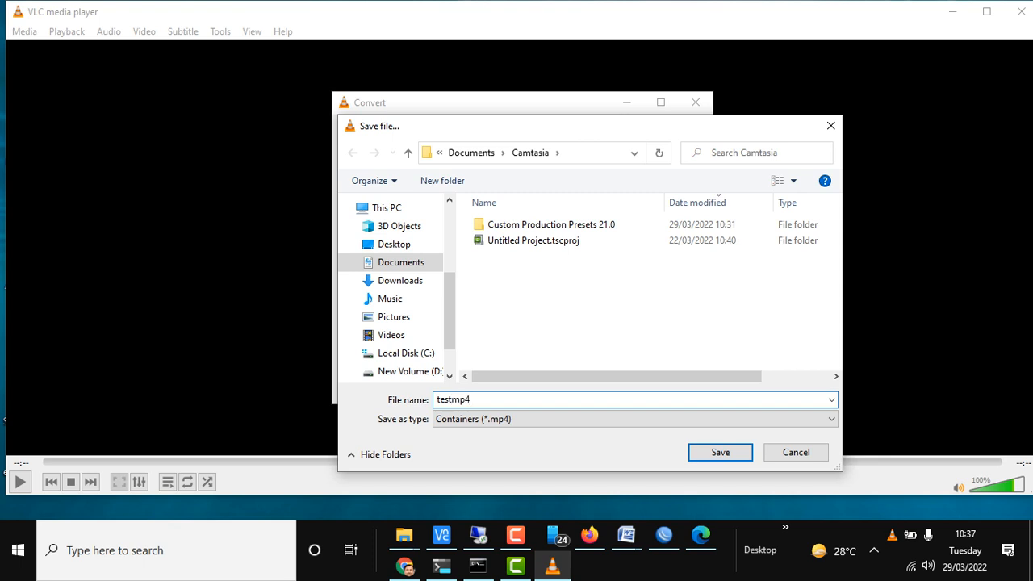
pyautogui.click(719, 452)
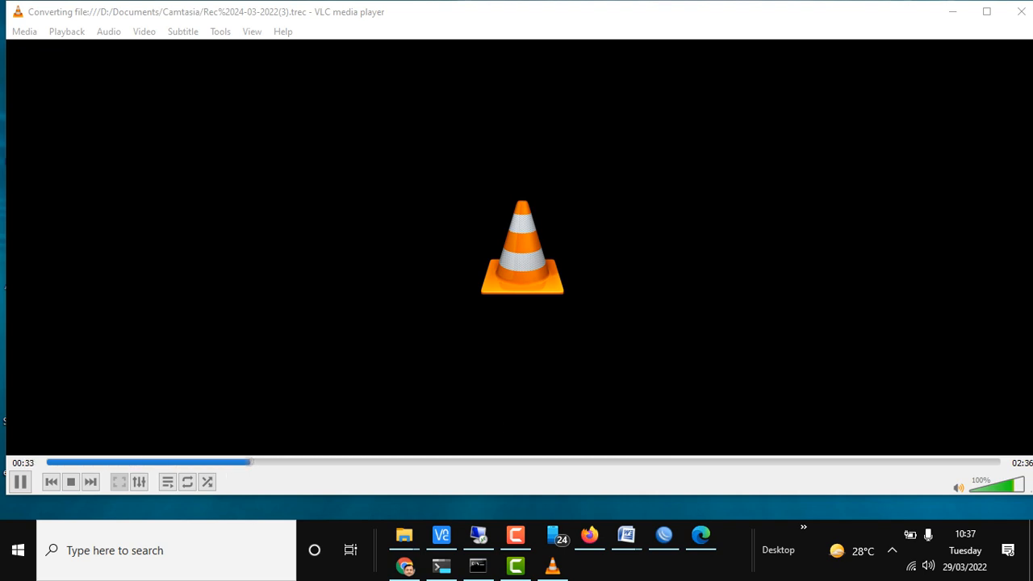
pyautogui.click(70, 482)
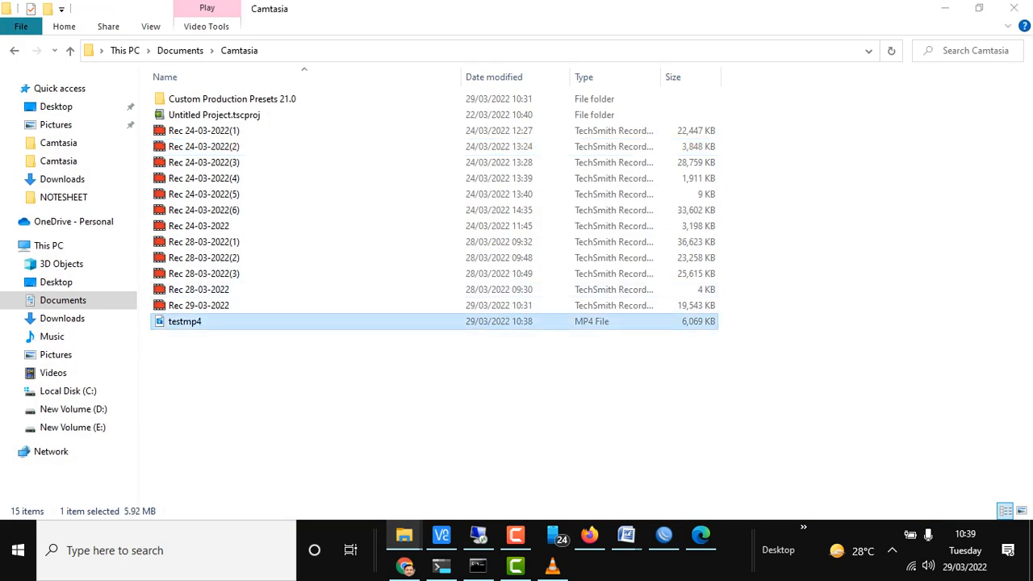
pyautogui.doubleClick(184, 321)
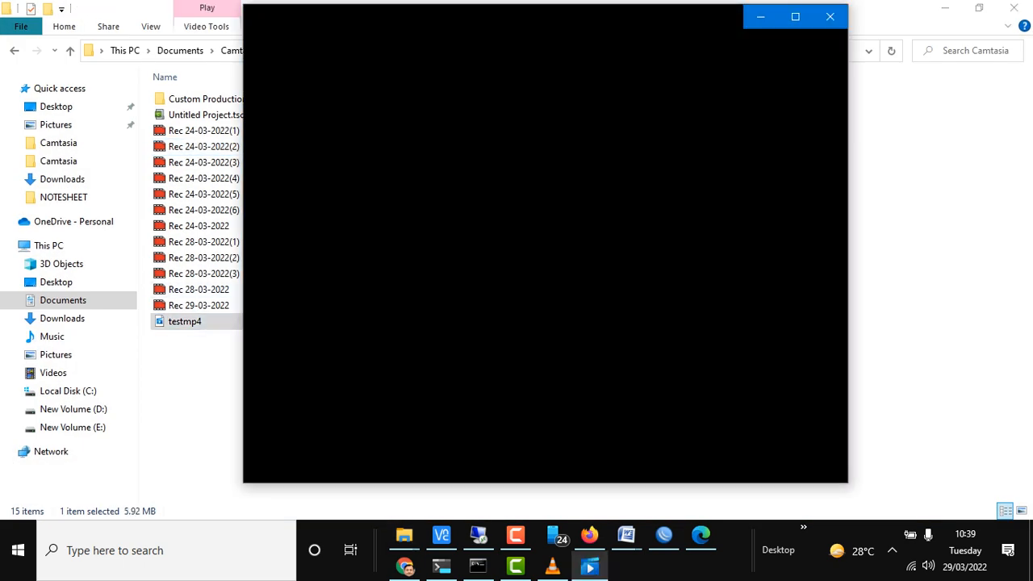
pyautogui.click(545, 250)
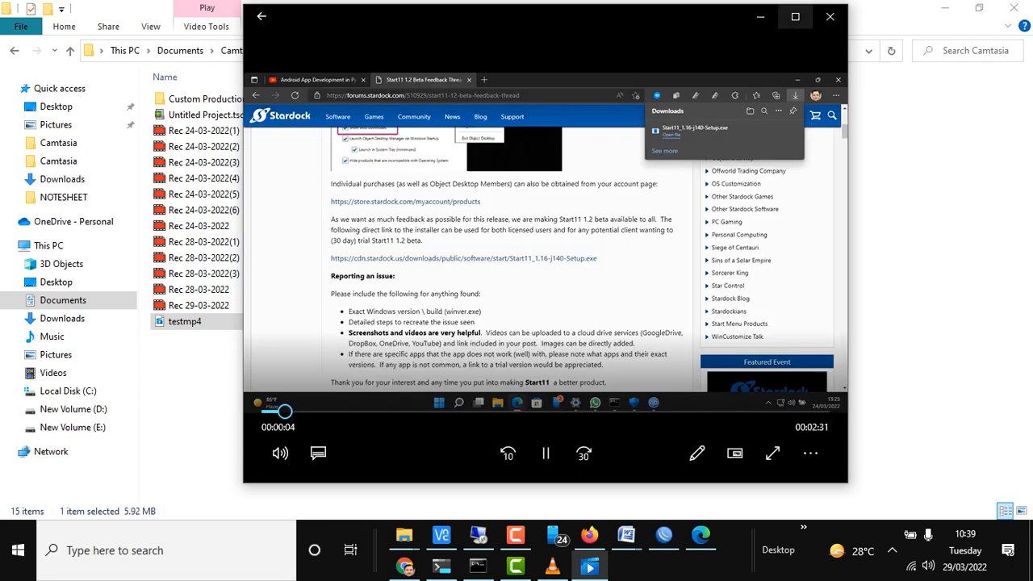
pyautogui.click(830, 17)
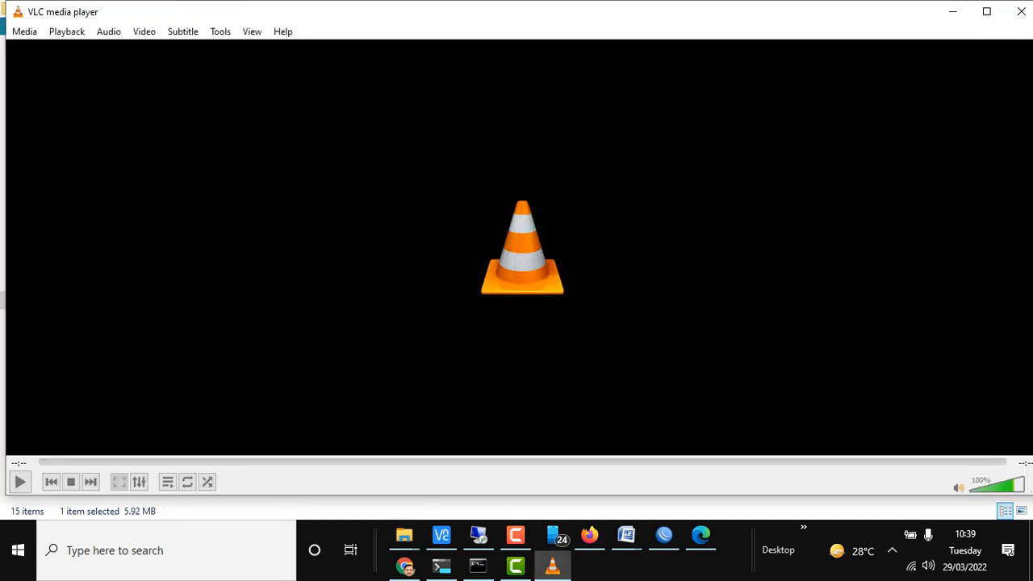
pyautogui.click(404, 534)
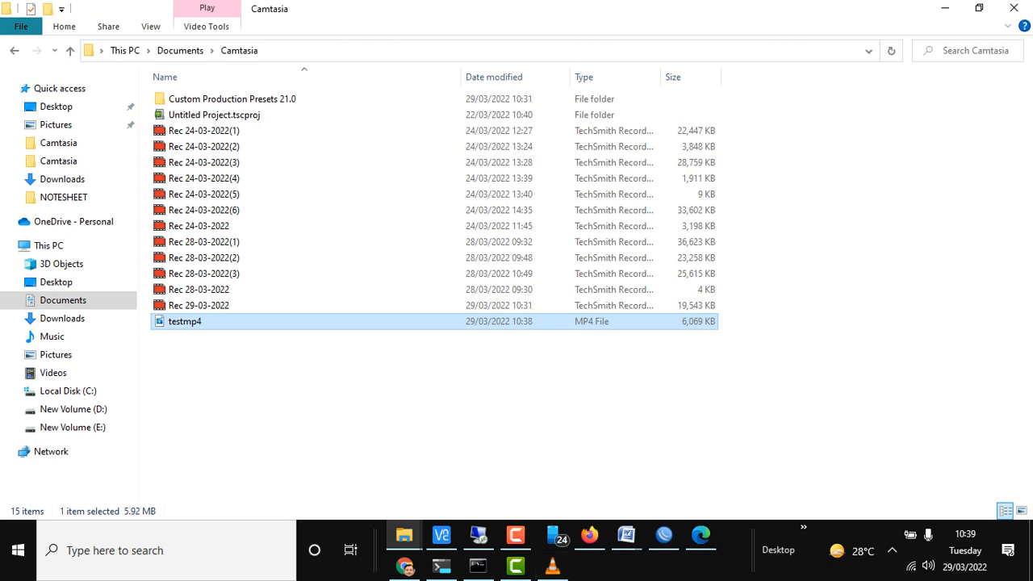